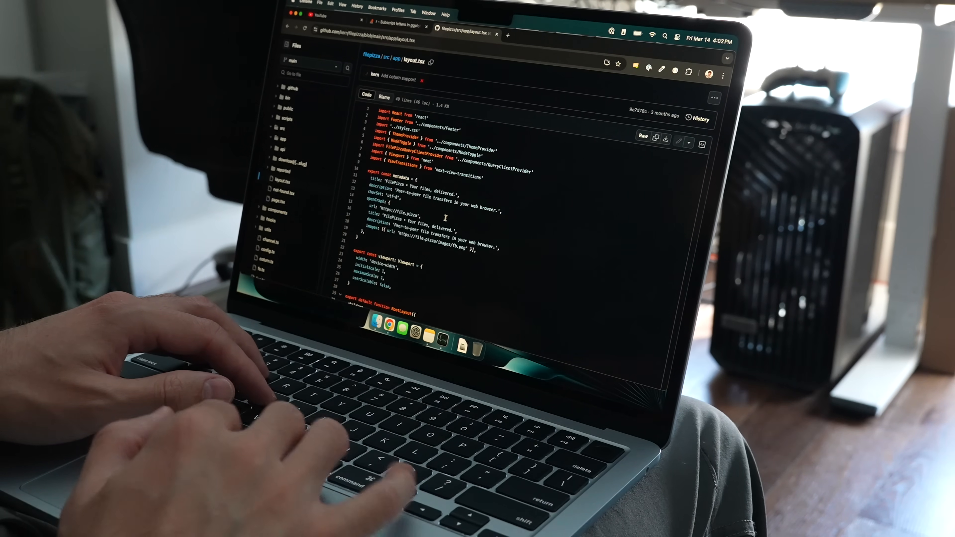
scroll("up", 3)
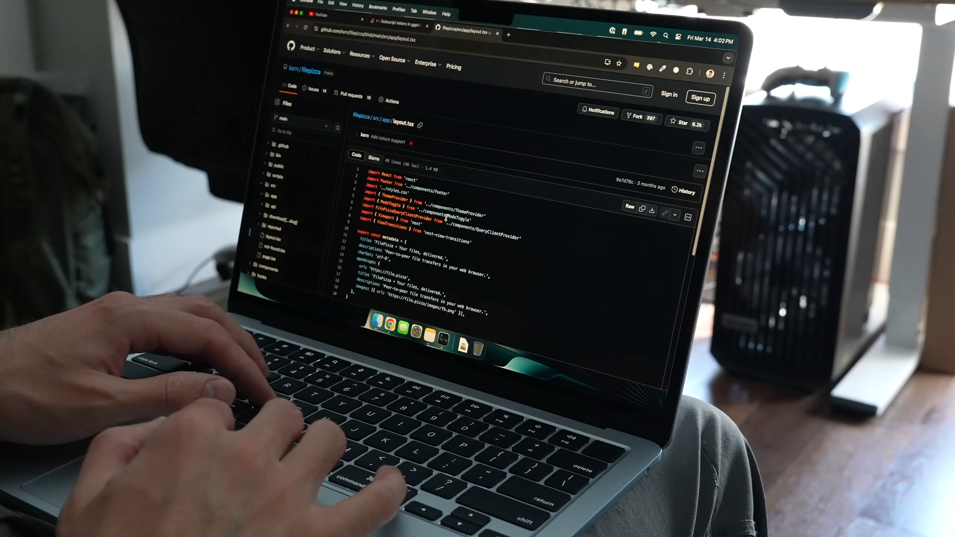